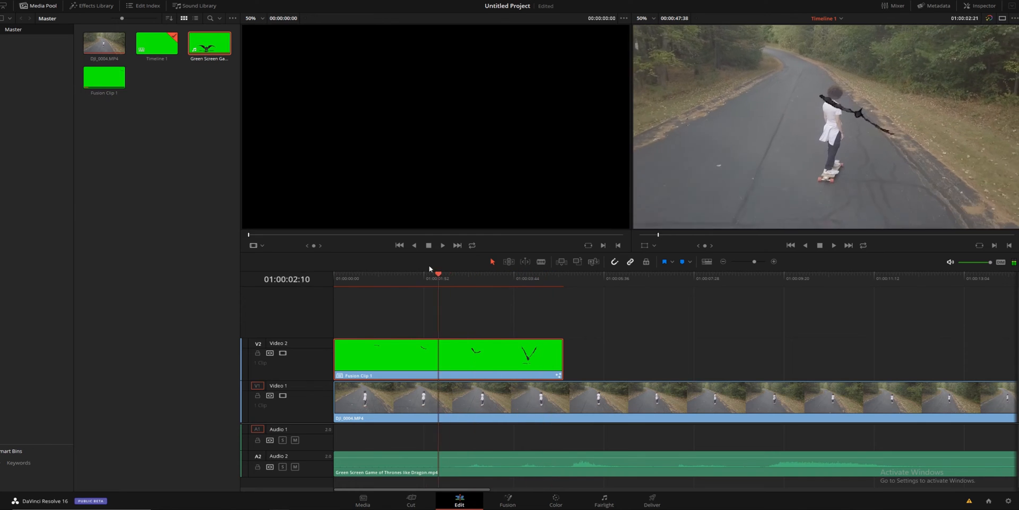
{"action": "left_click", "coordinate": [553, 278]}
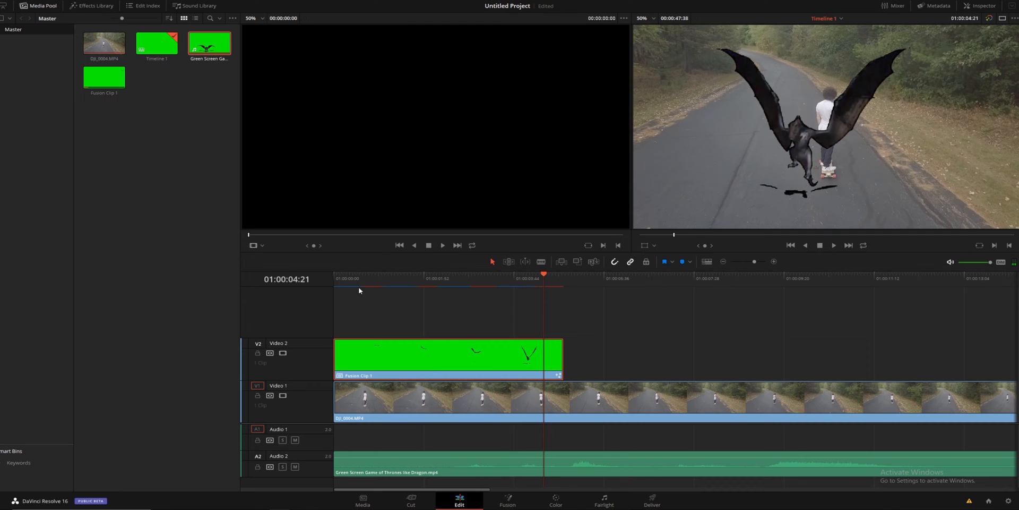
{"action": "left_click", "coordinate": [350, 275]}
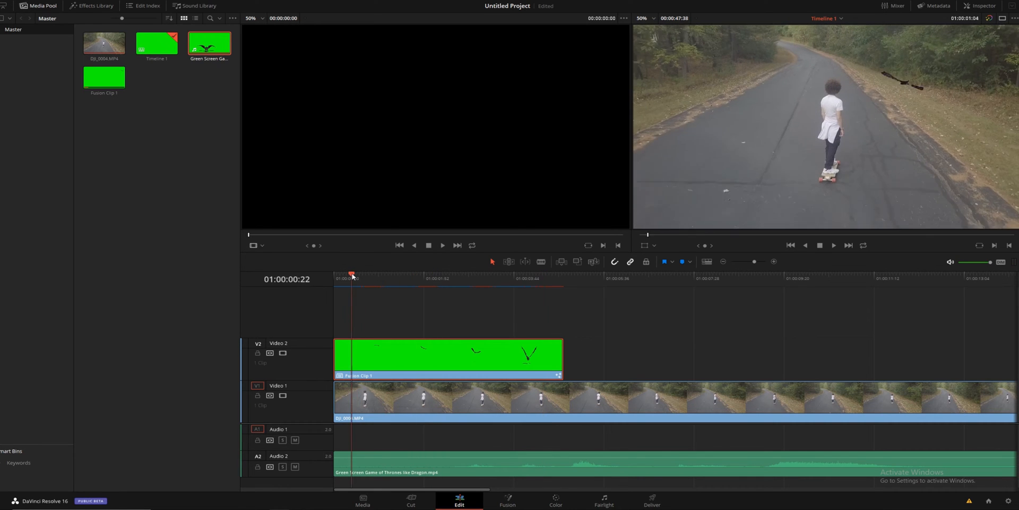